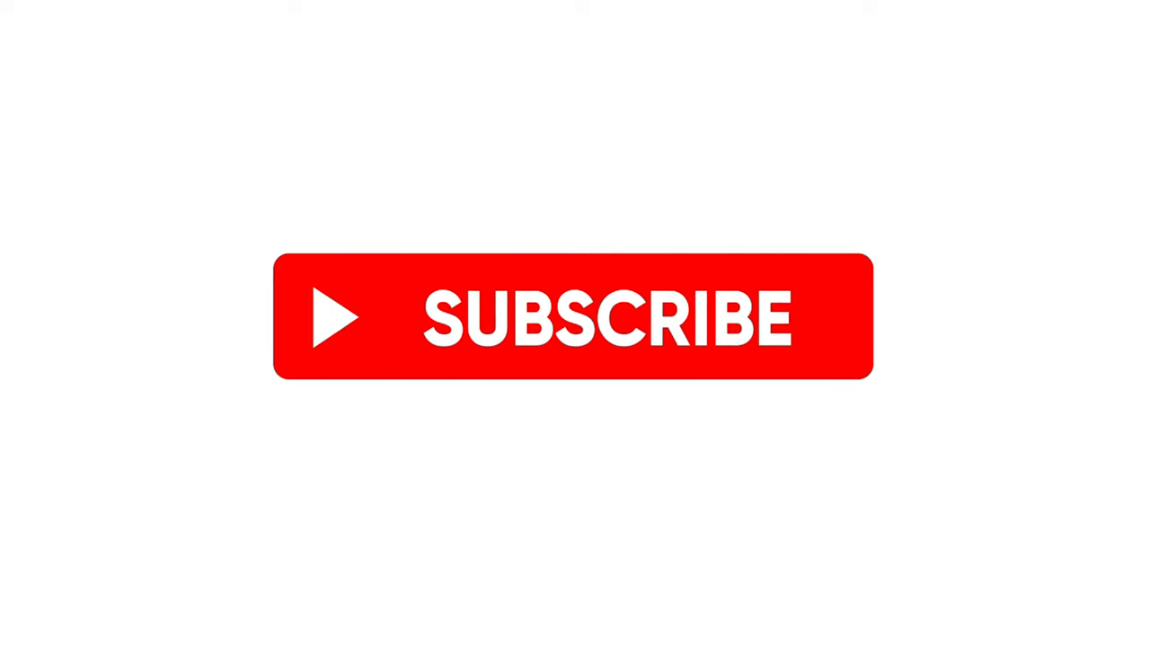
Step: Subscribe to the channel so the button turns to Subscribed with the notification bell
click(575, 323)
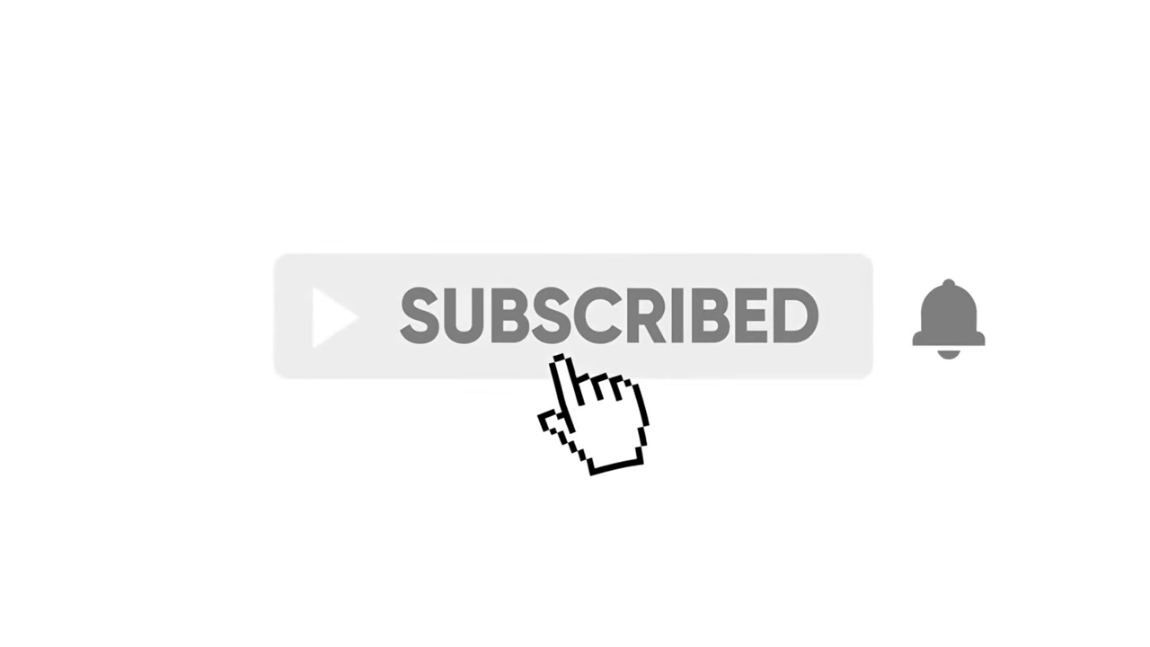